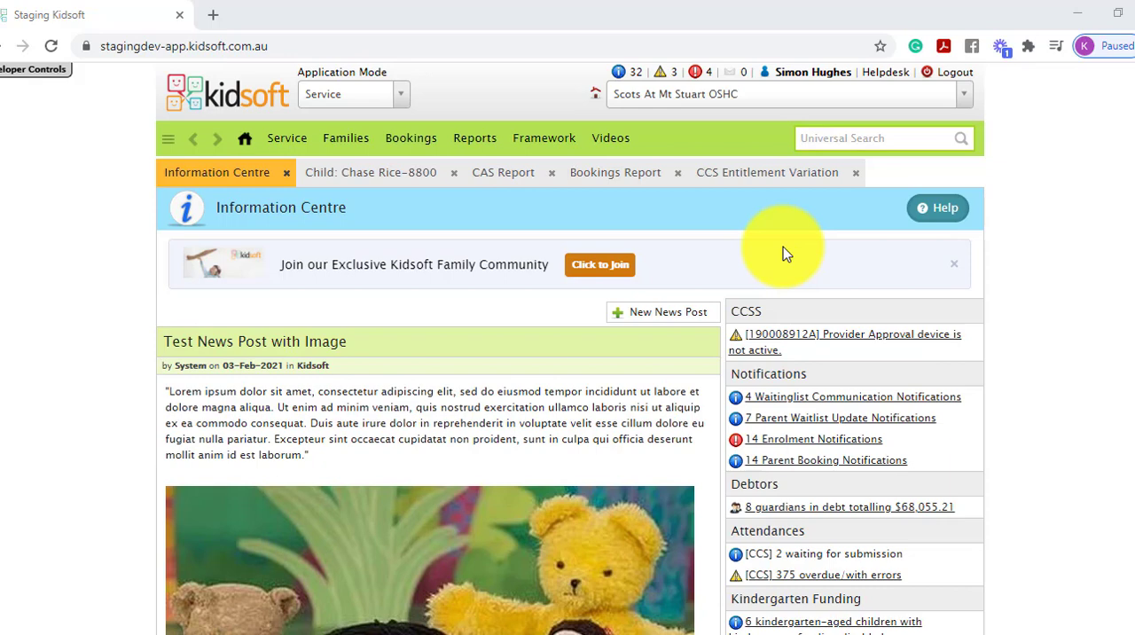
mouse_move(440, 235)
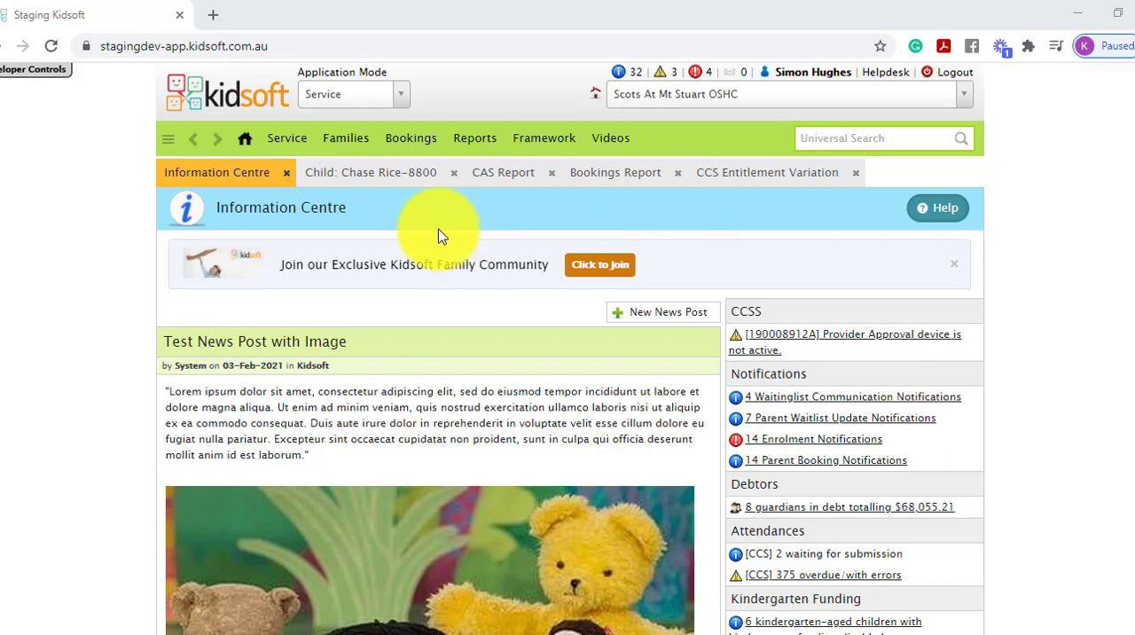
mouse_move(379, 205)
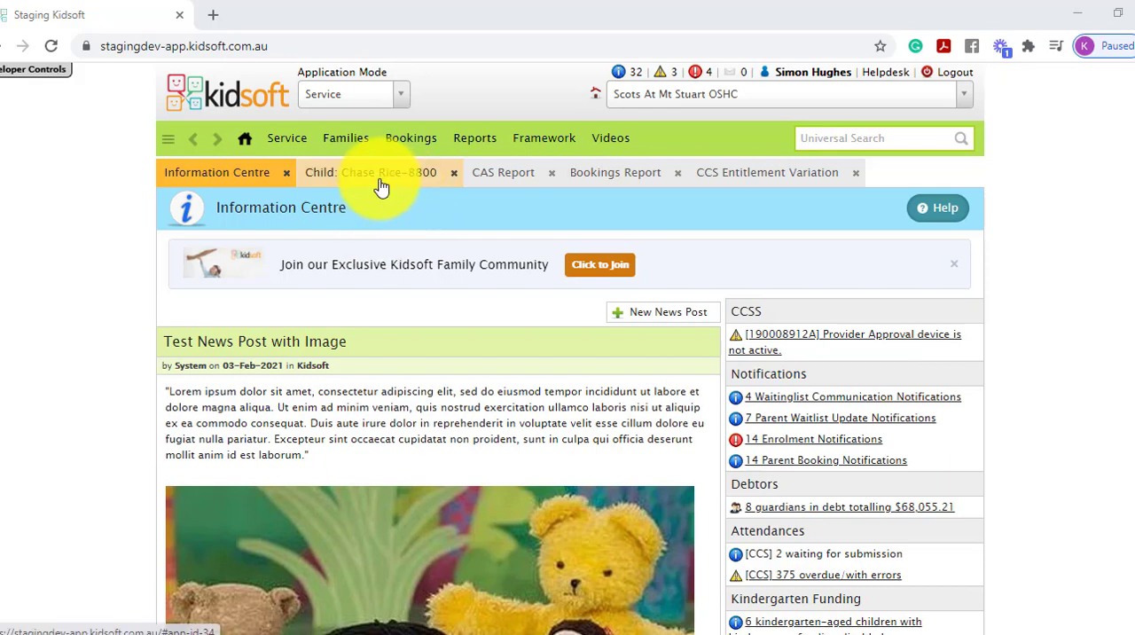
left_click(381, 172)
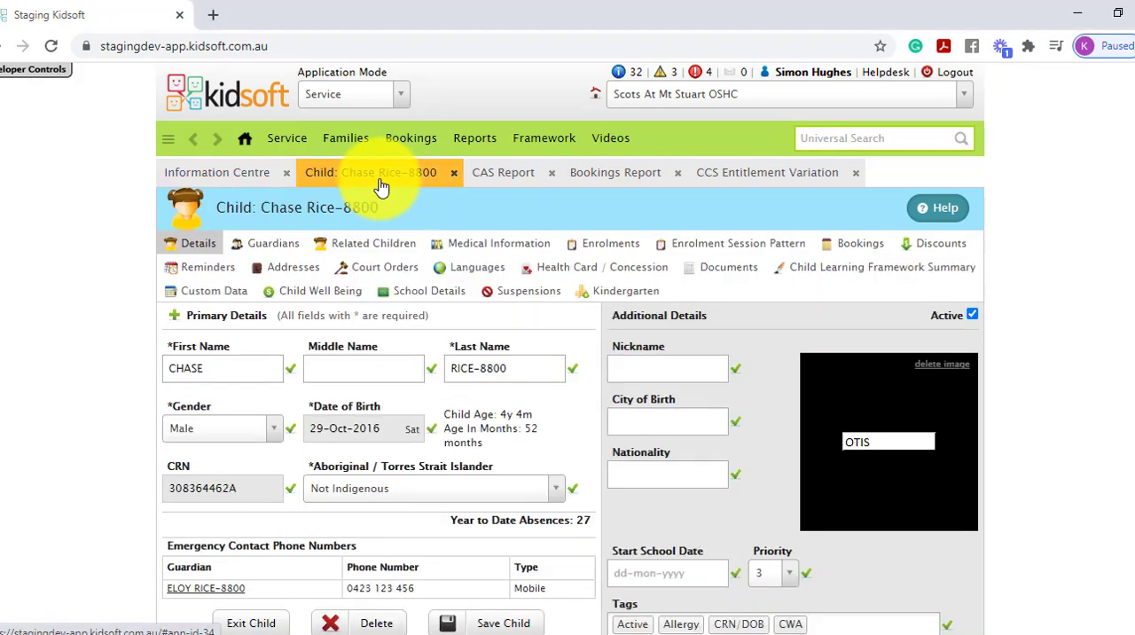
left_click(858, 243)
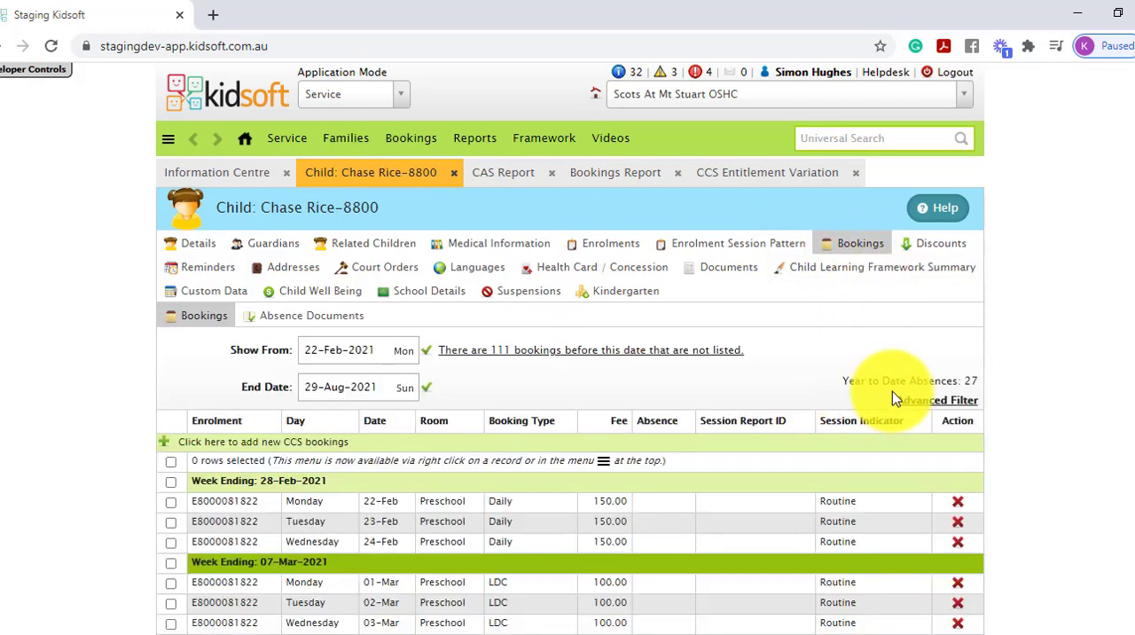
mouse_move(1018, 382)
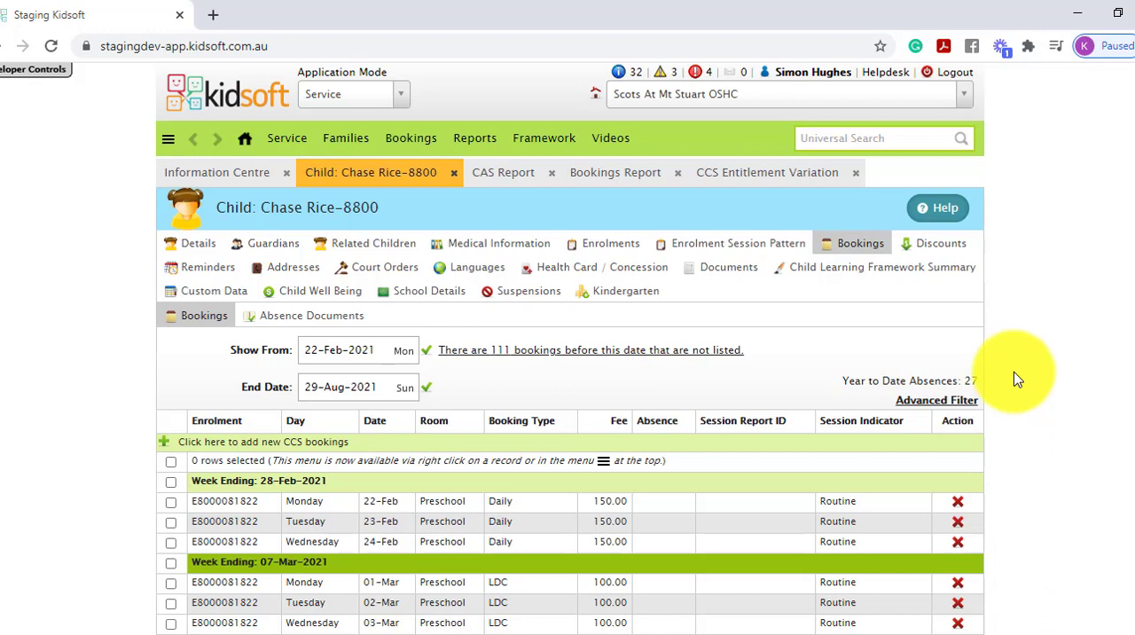
mouse_move(865, 341)
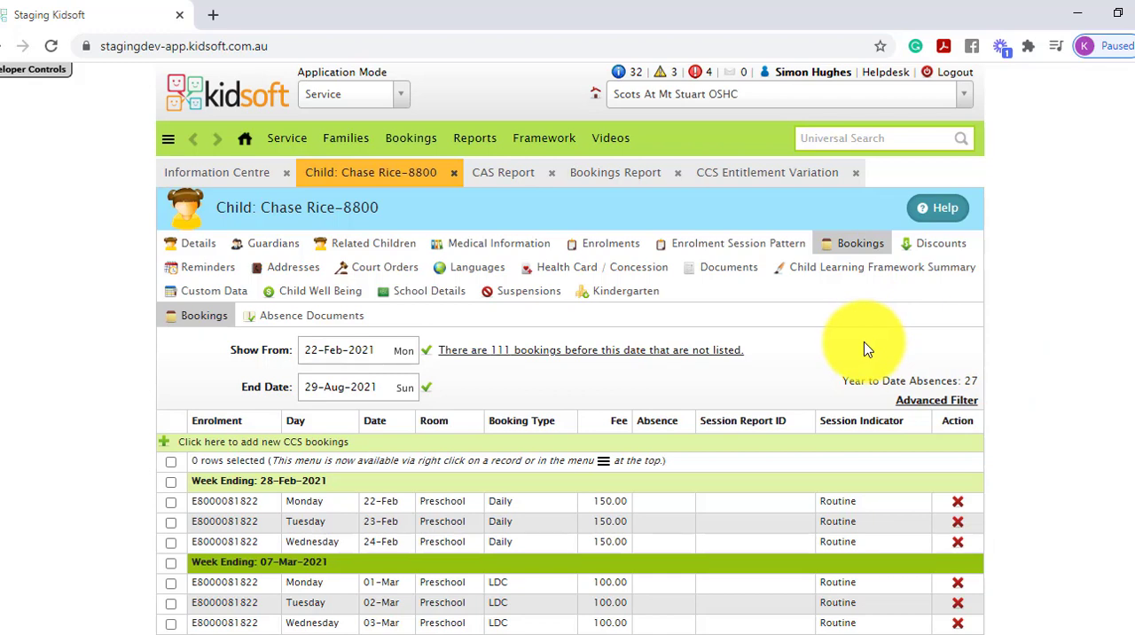
mouse_move(707, 310)
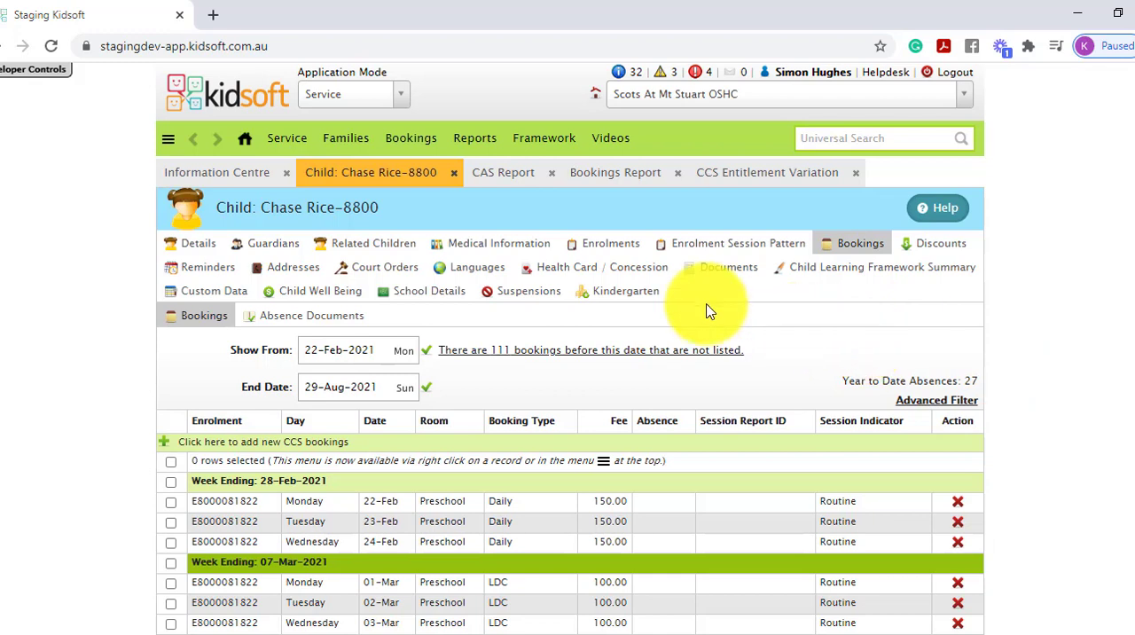
mouse_move(502, 172)
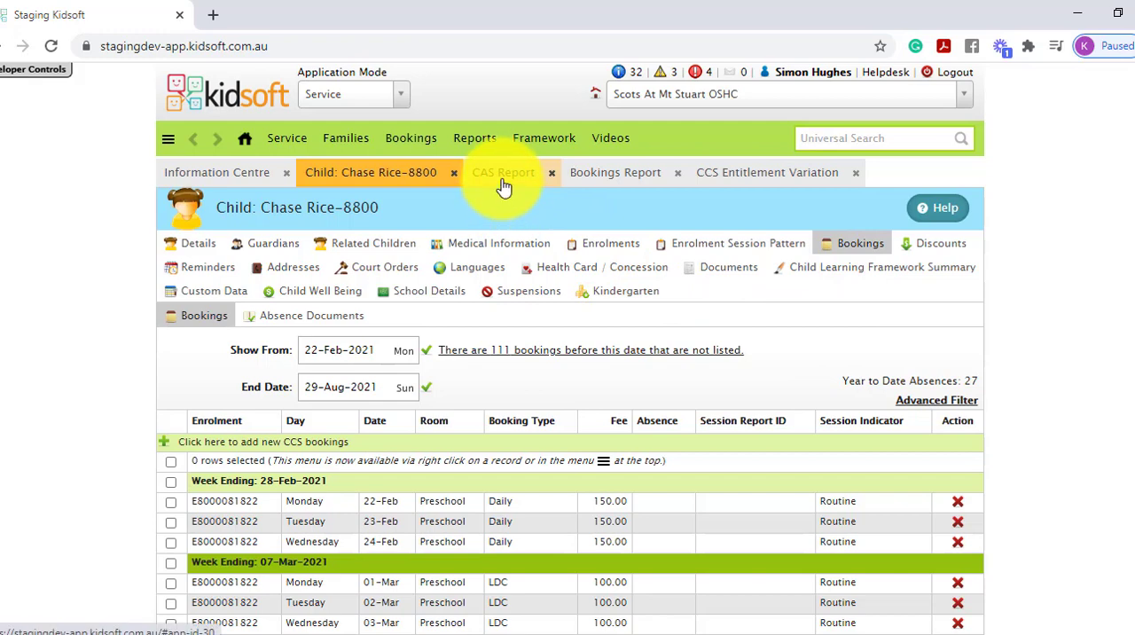
- Open the CAS Report tab and scroll to the Absences and Absences YTD columns
left_click(503, 172)
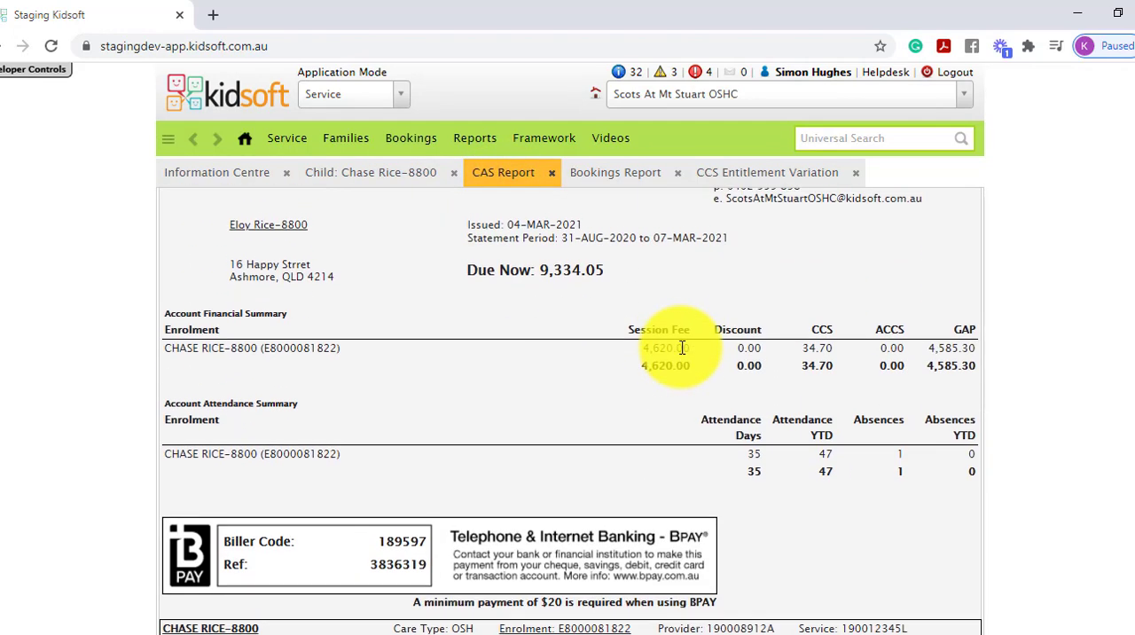
scroll("down", 3)
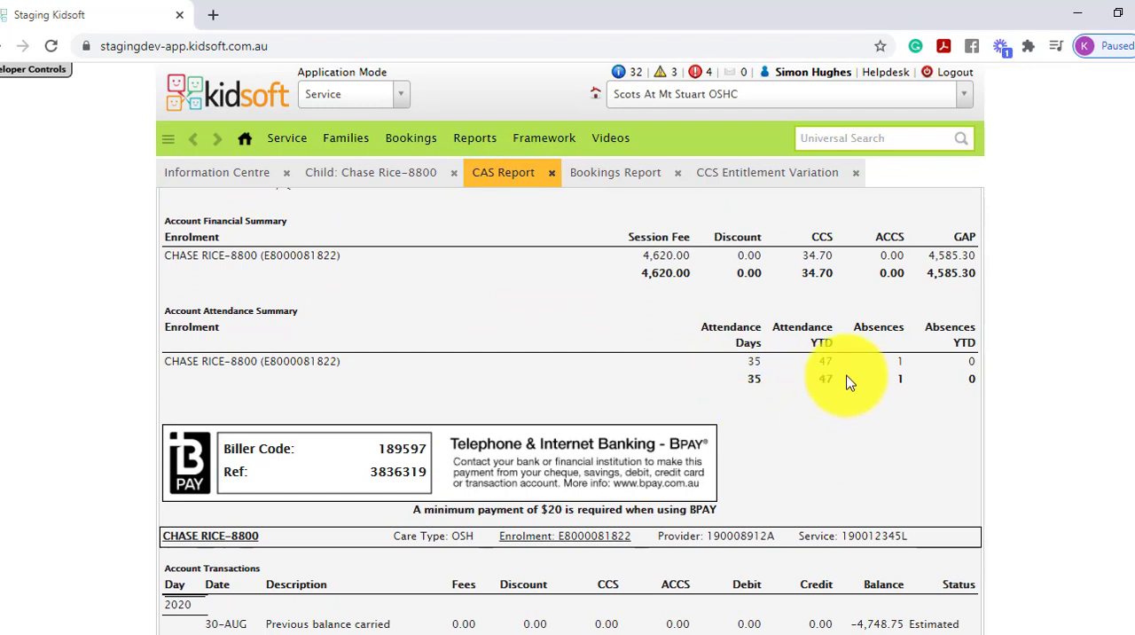
mouse_move(878, 368)
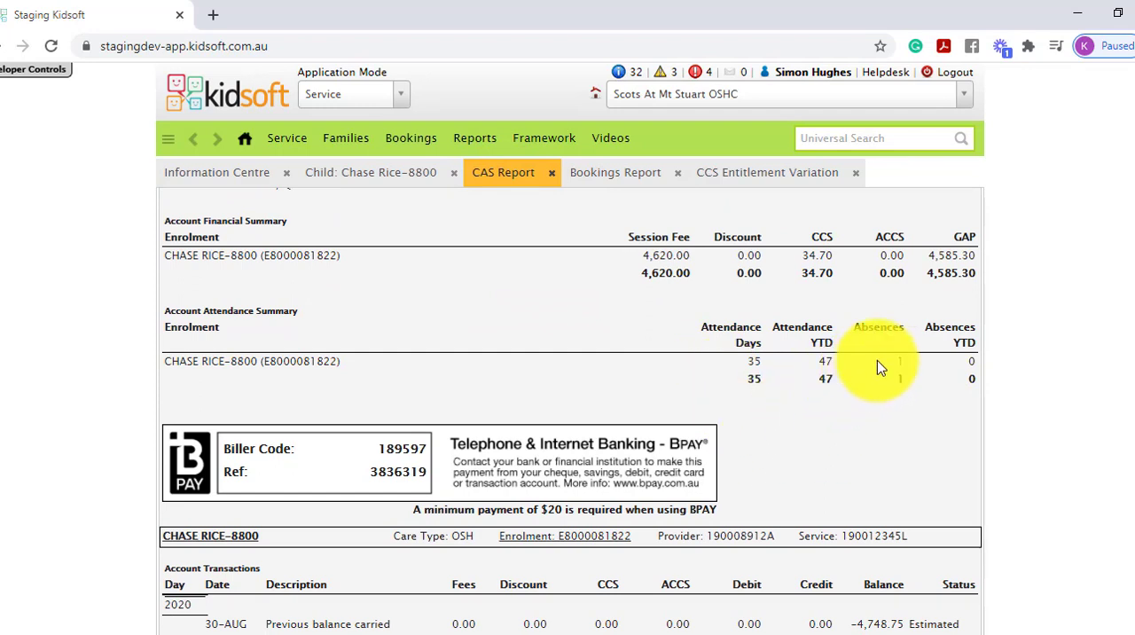
mouse_move(922, 390)
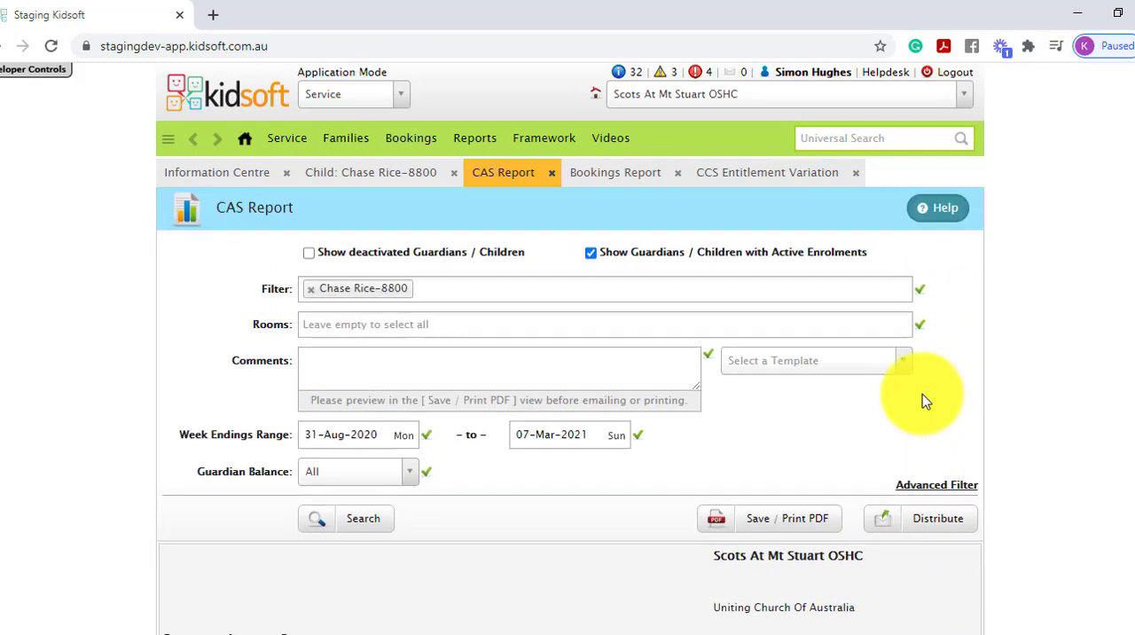
mouse_move(616, 208)
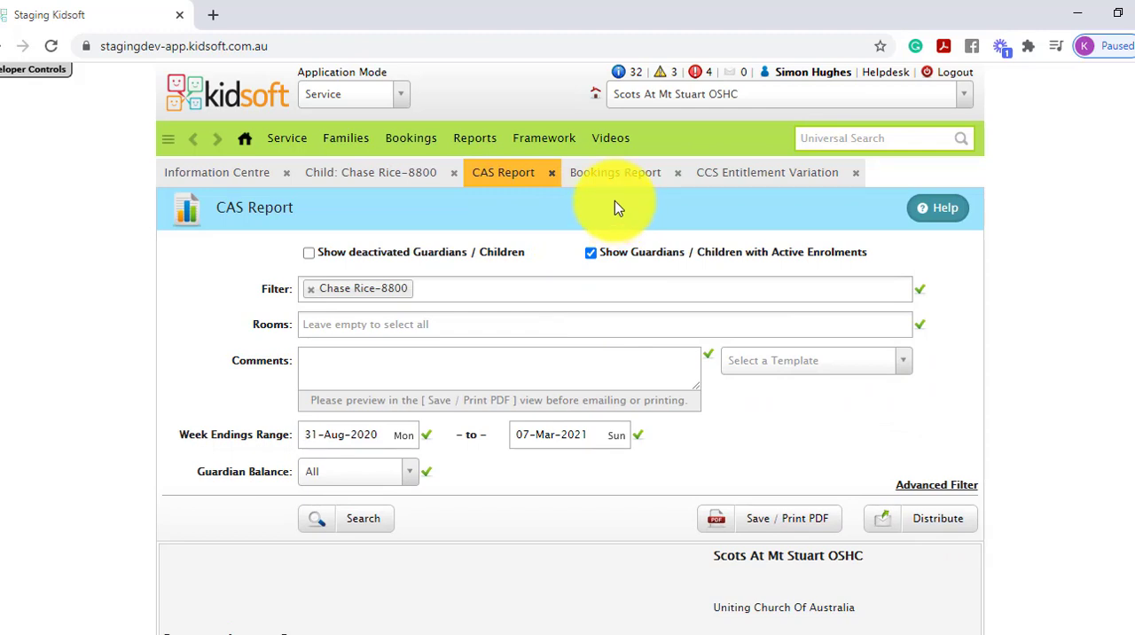
mouse_move(615, 172)
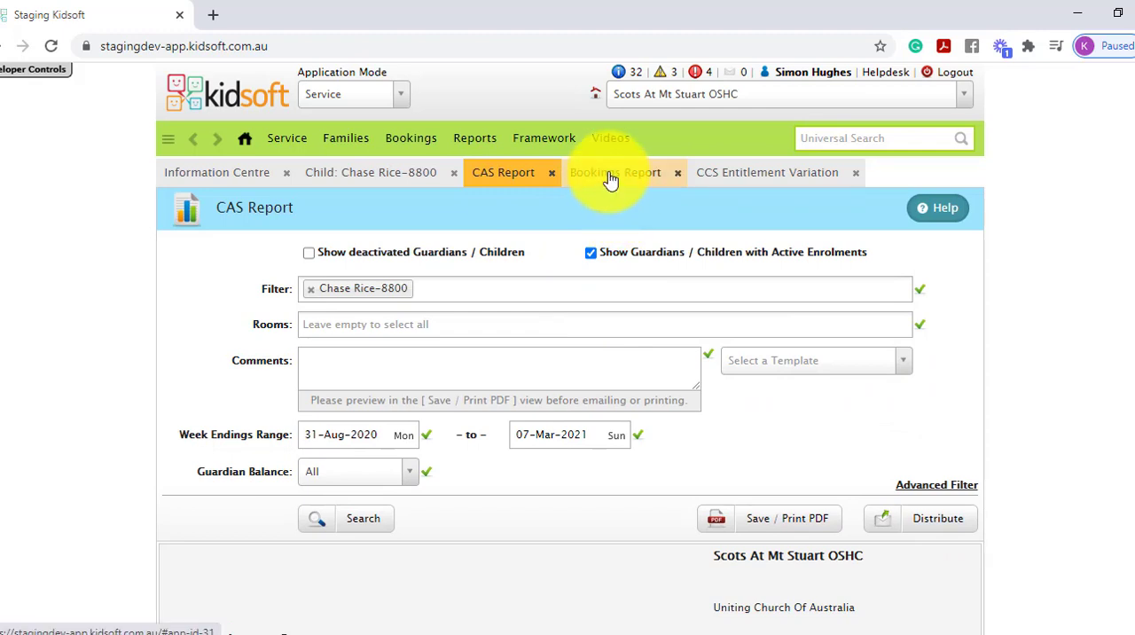
- Run the family Bookings report for absences from 01-Feb-2021 to 07-Mar-2021, aggregated by child
left_click(615, 172)
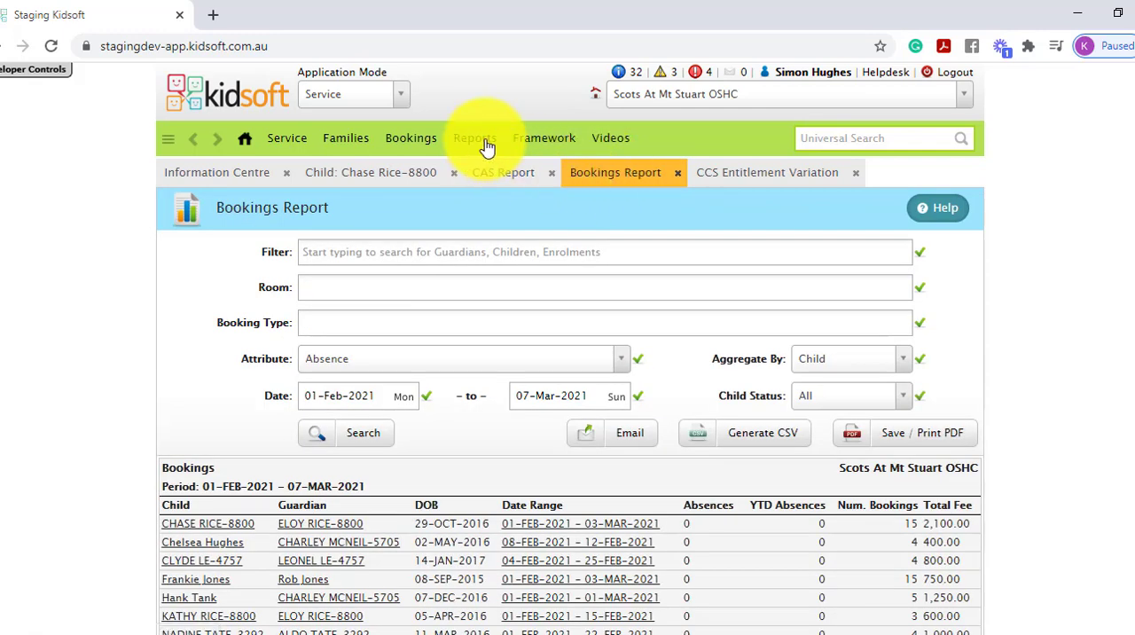
left_click(473, 138)
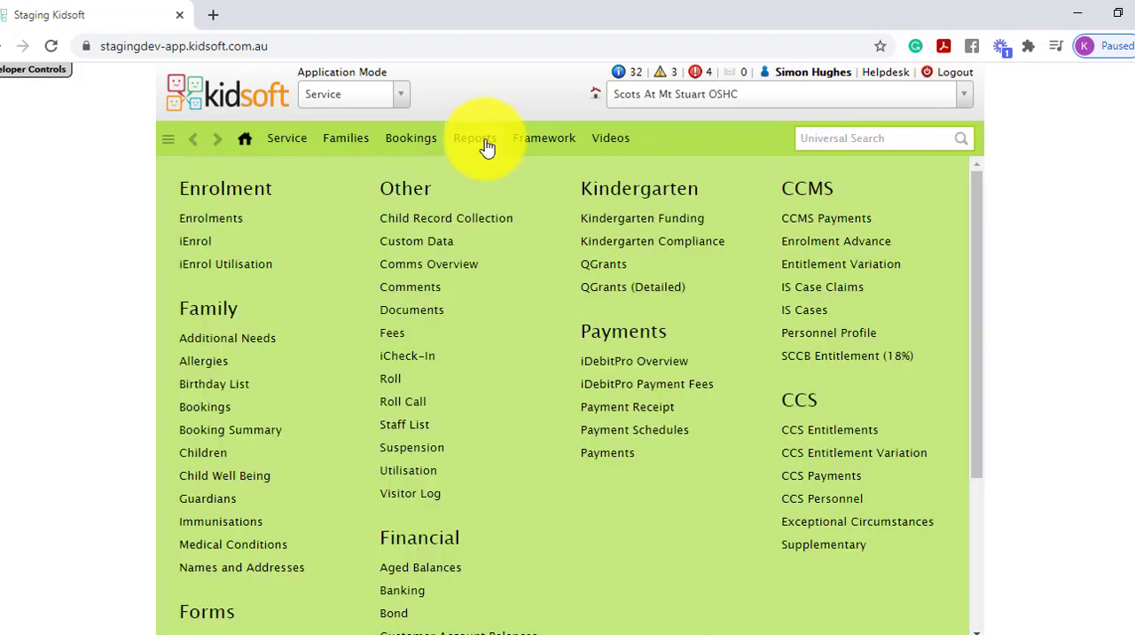
mouse_move(205, 406)
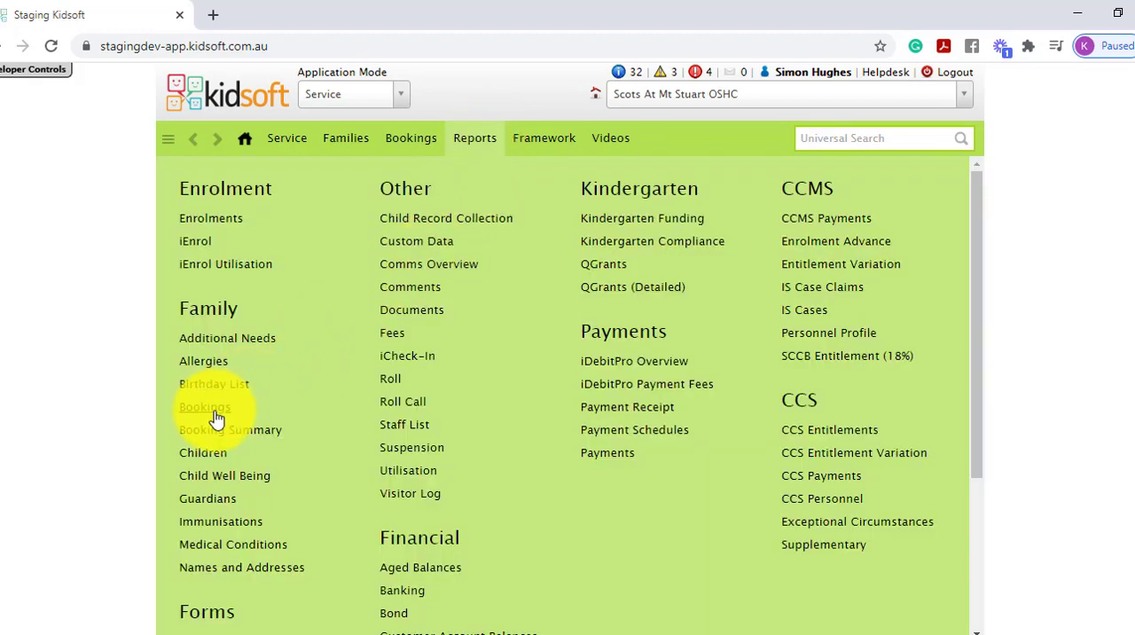
left_click(205, 407)
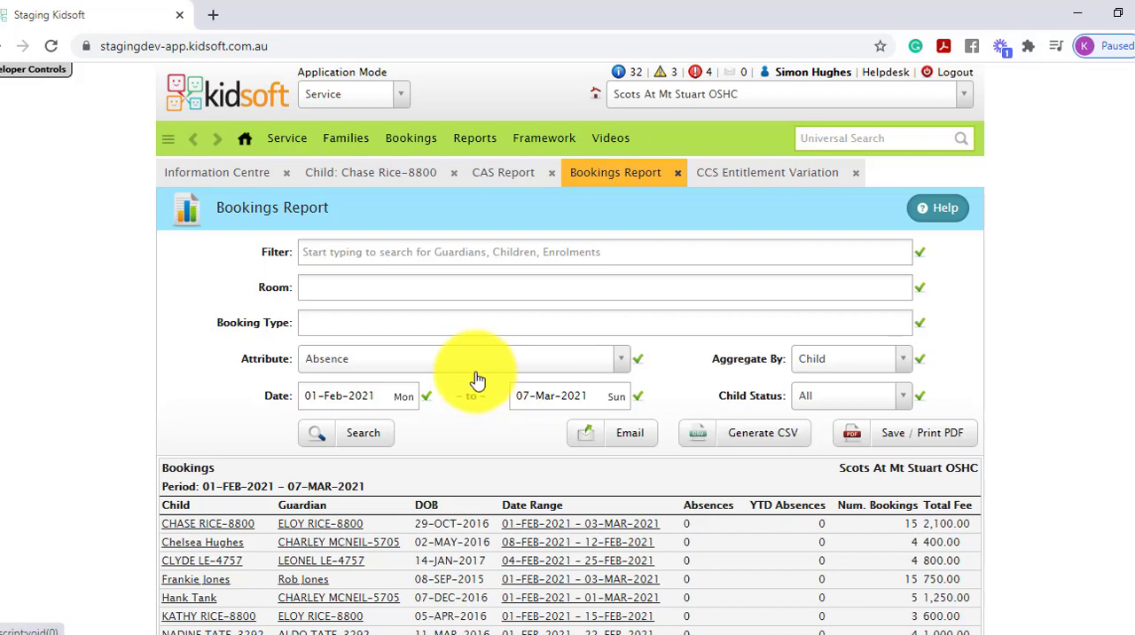
mouse_move(448, 368)
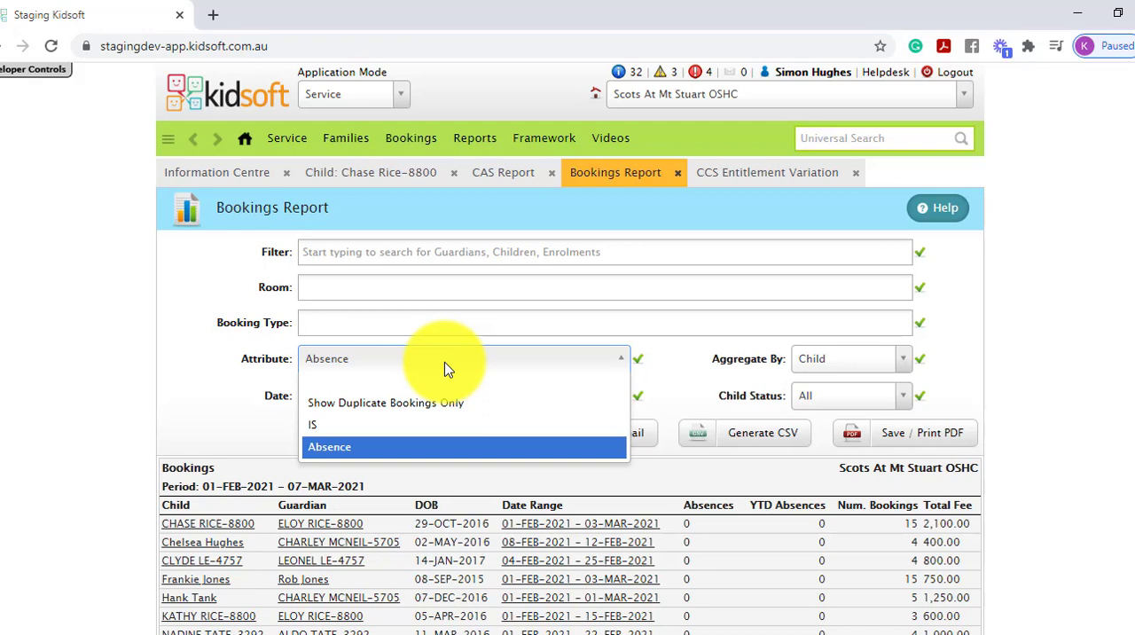
mouse_move(370, 382)
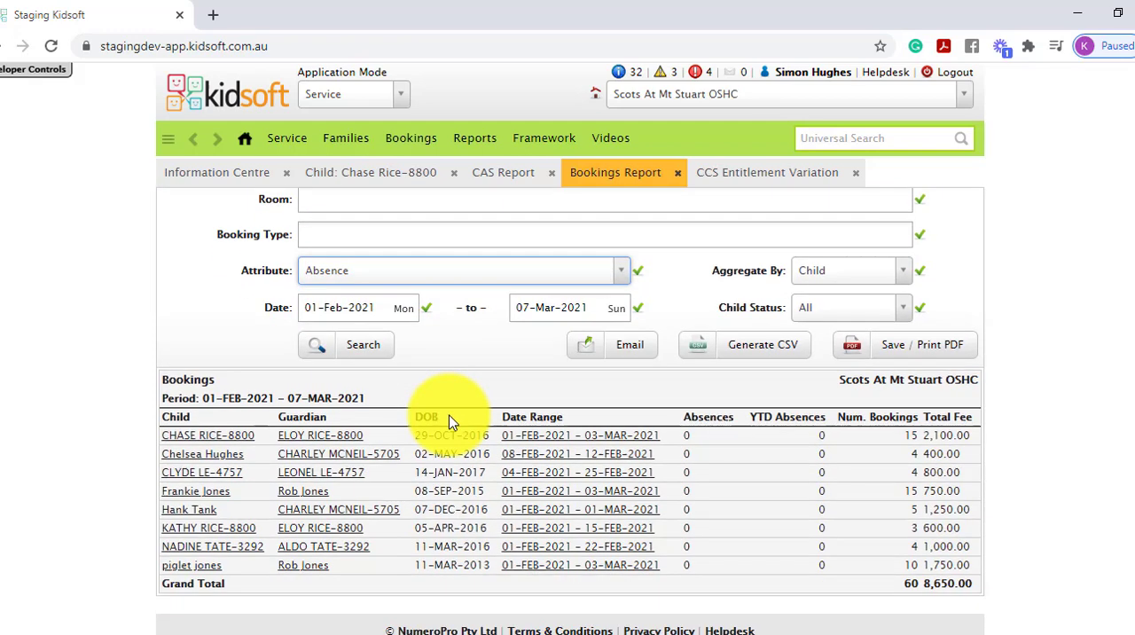
mouse_move(719, 563)
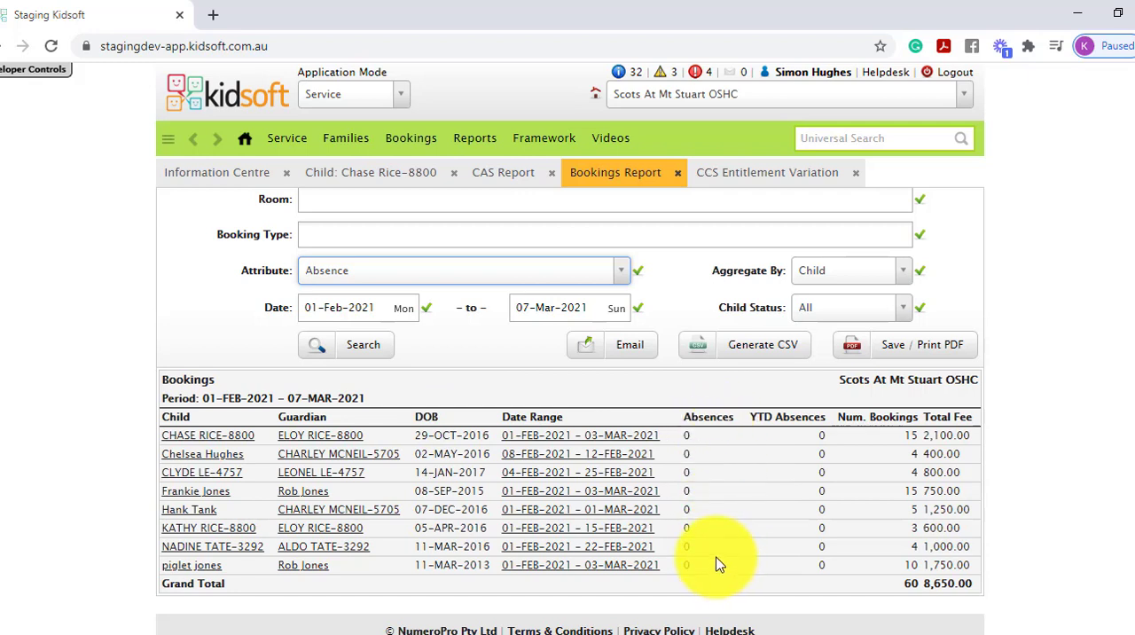
mouse_move(796, 434)
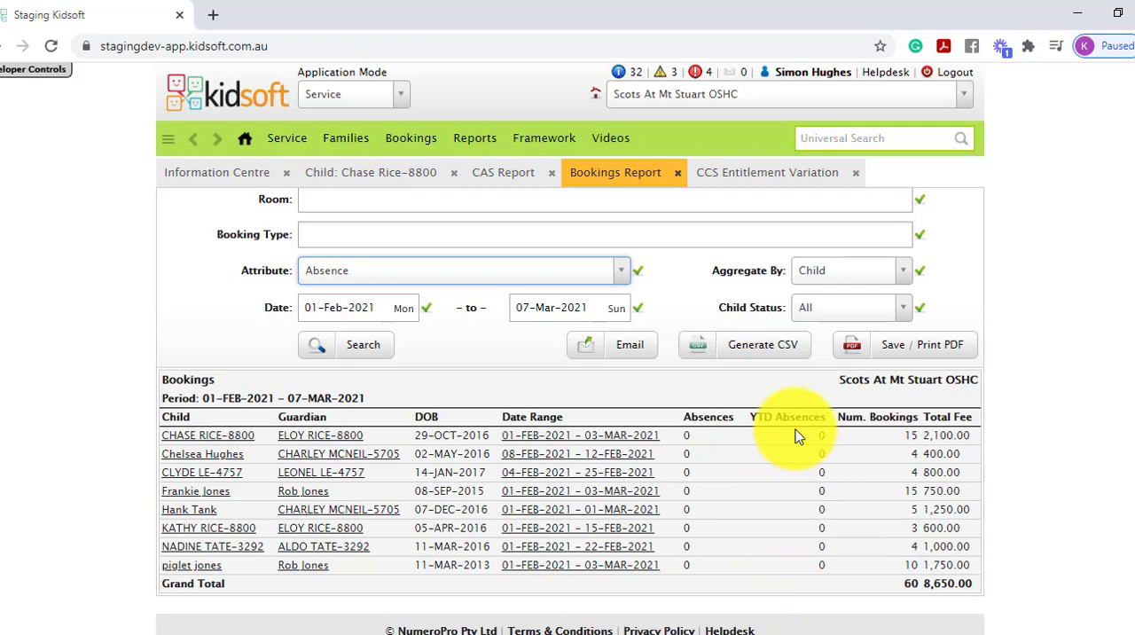
mouse_move(803, 572)
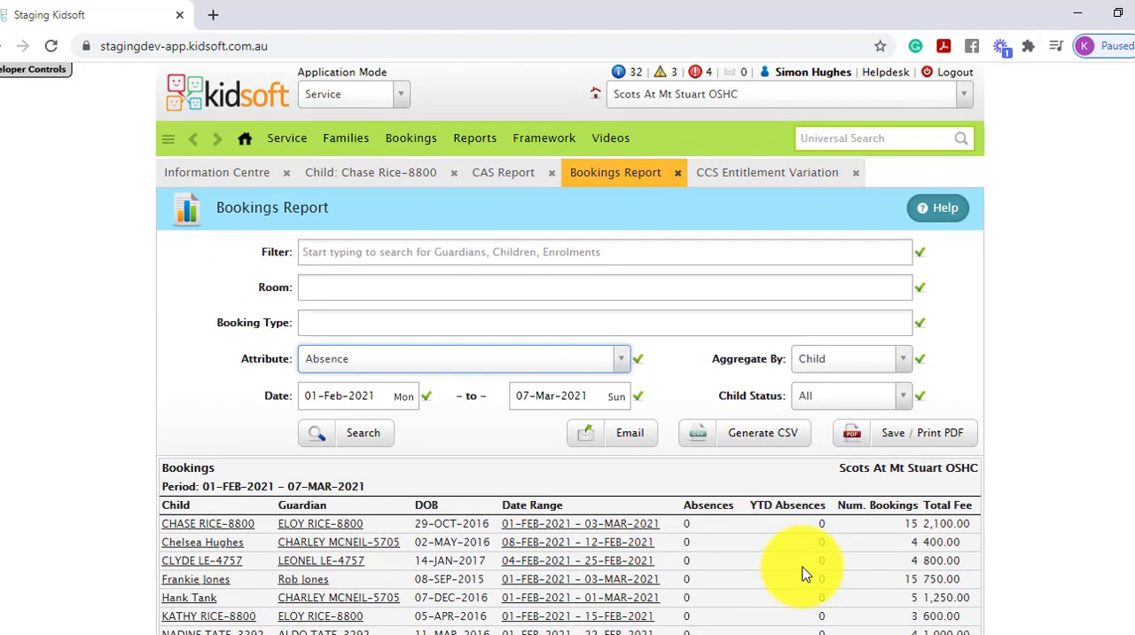
mouse_move(723, 296)
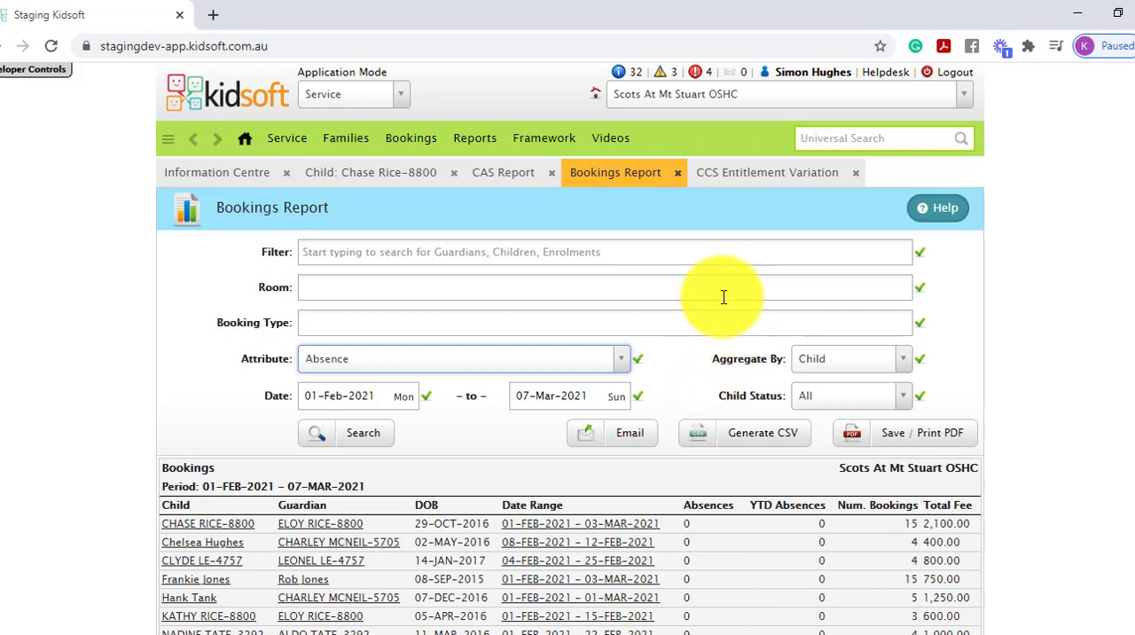
mouse_move(749, 202)
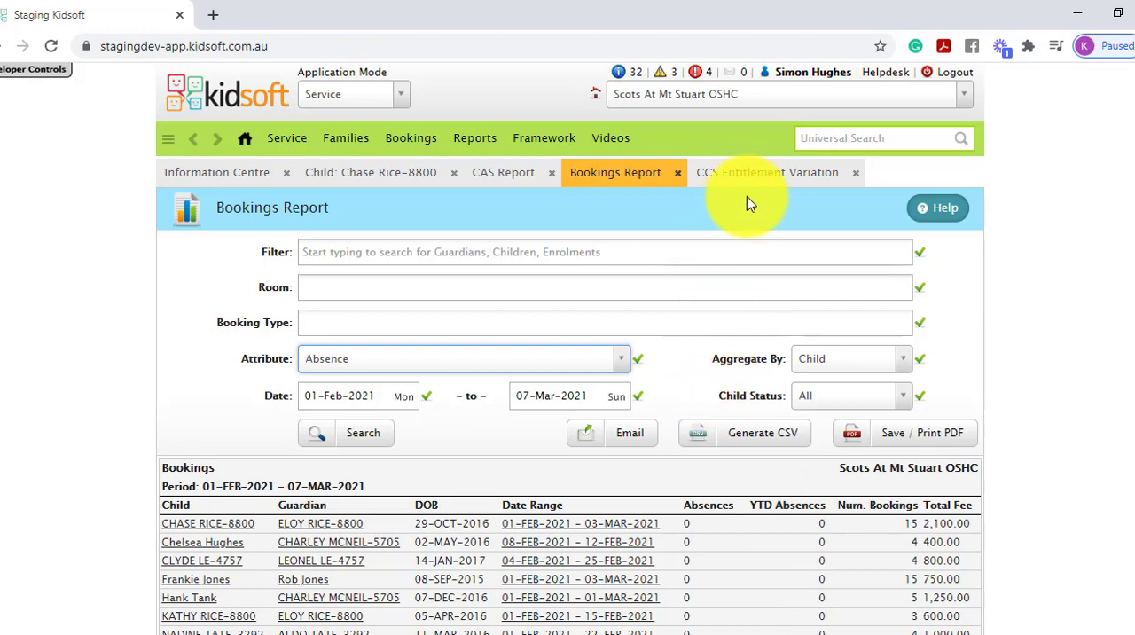
left_click(766, 172)
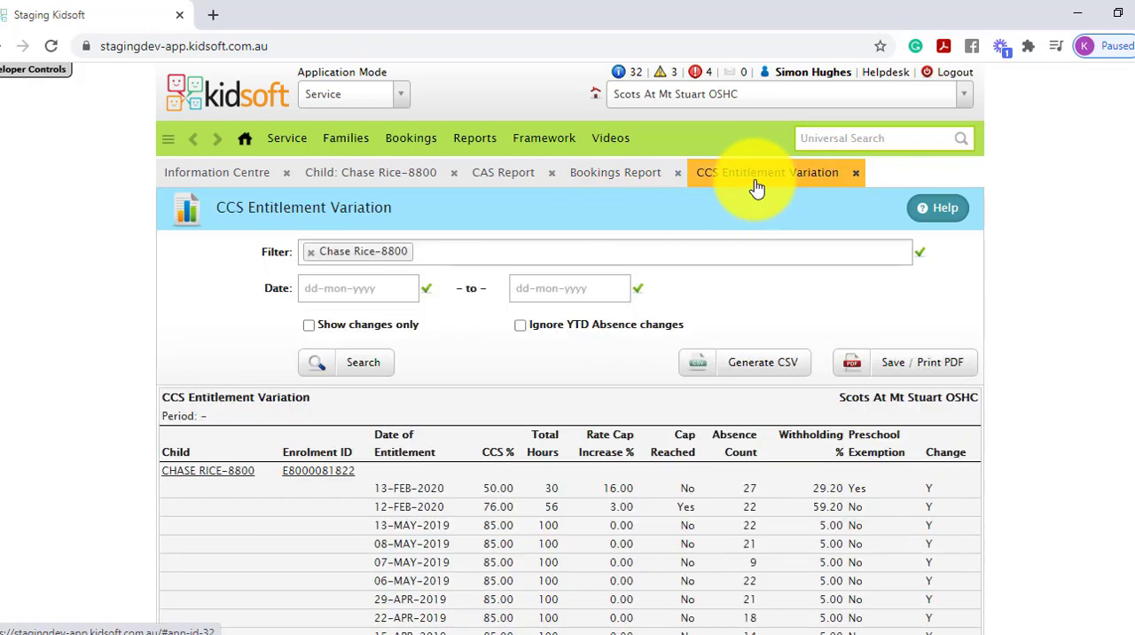
mouse_move(475, 137)
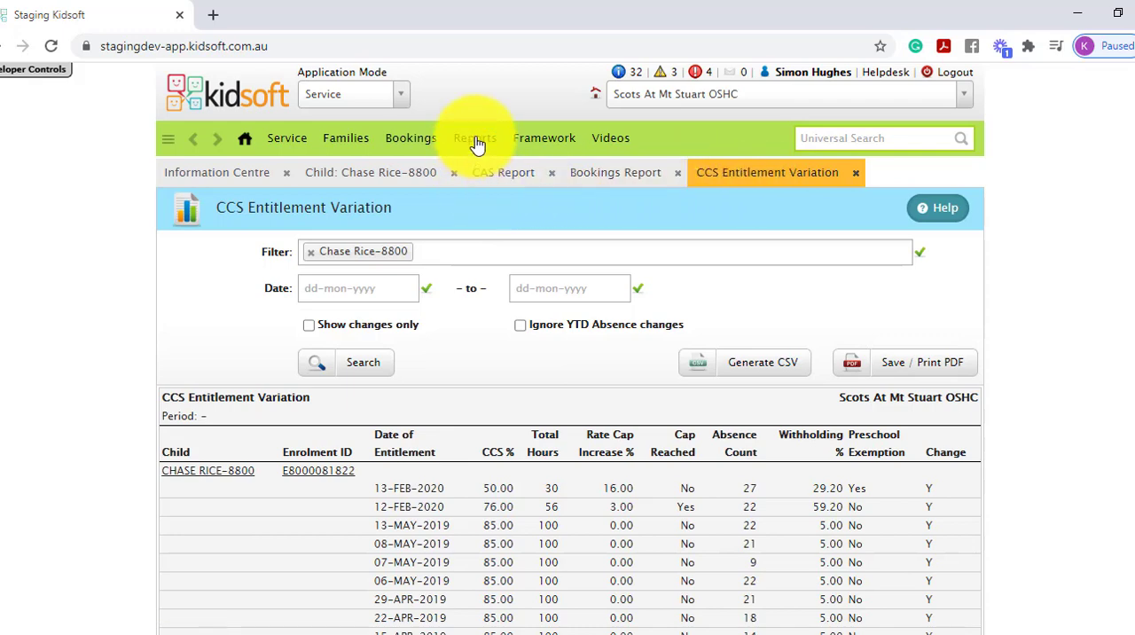
- Load the CCS Entitlement Variation report and scroll back to entitlement rows from March 2019
left_click(474, 137)
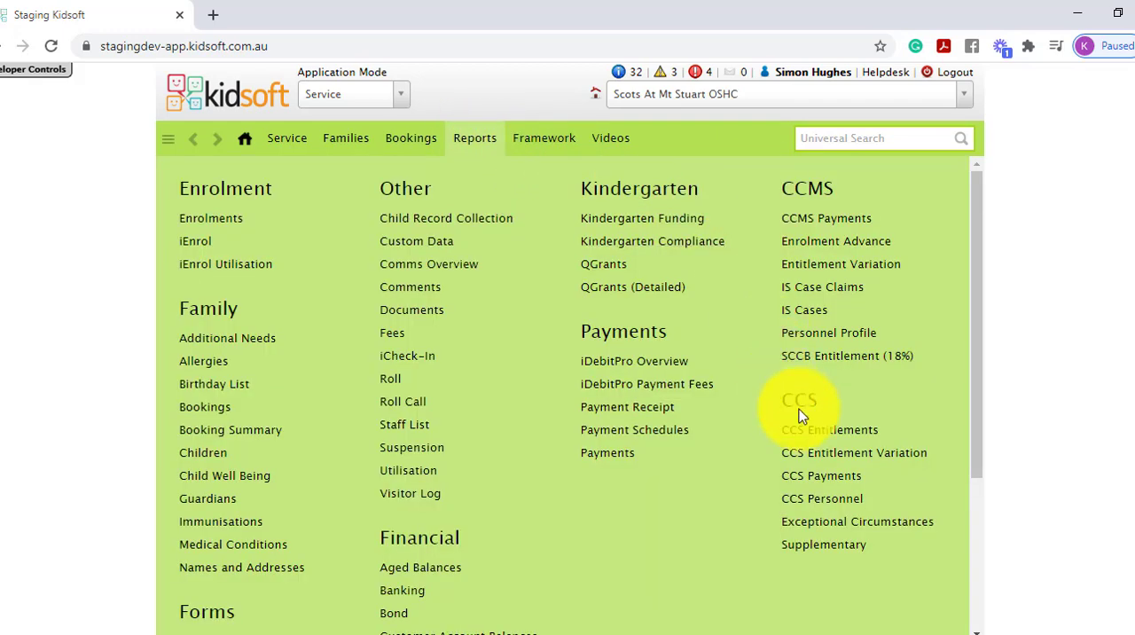
mouse_move(830, 452)
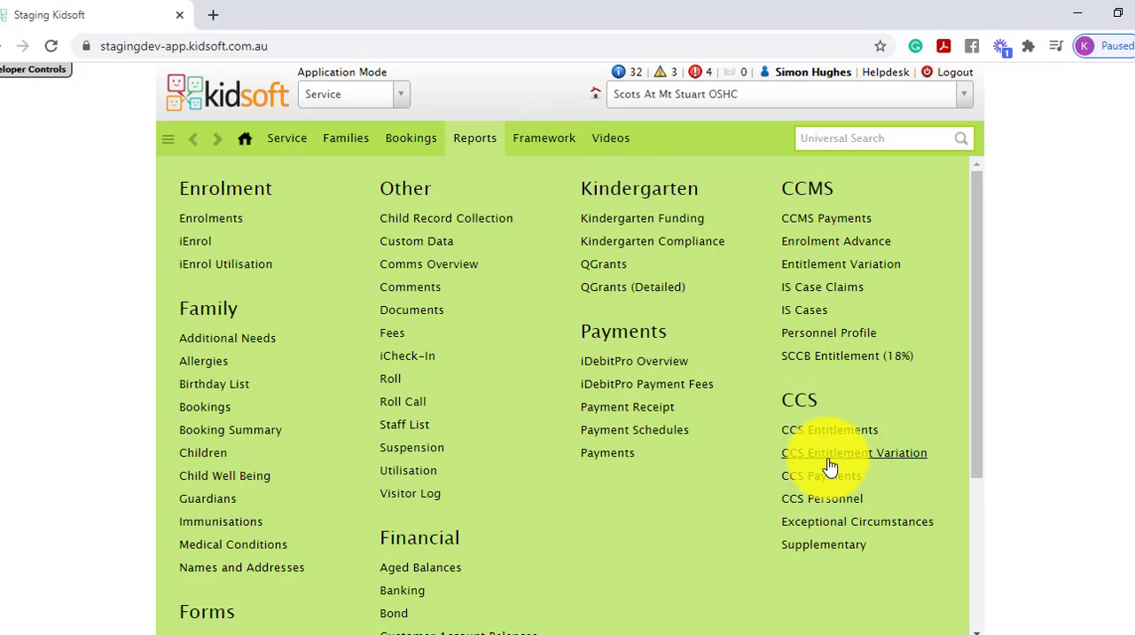
left_click(854, 452)
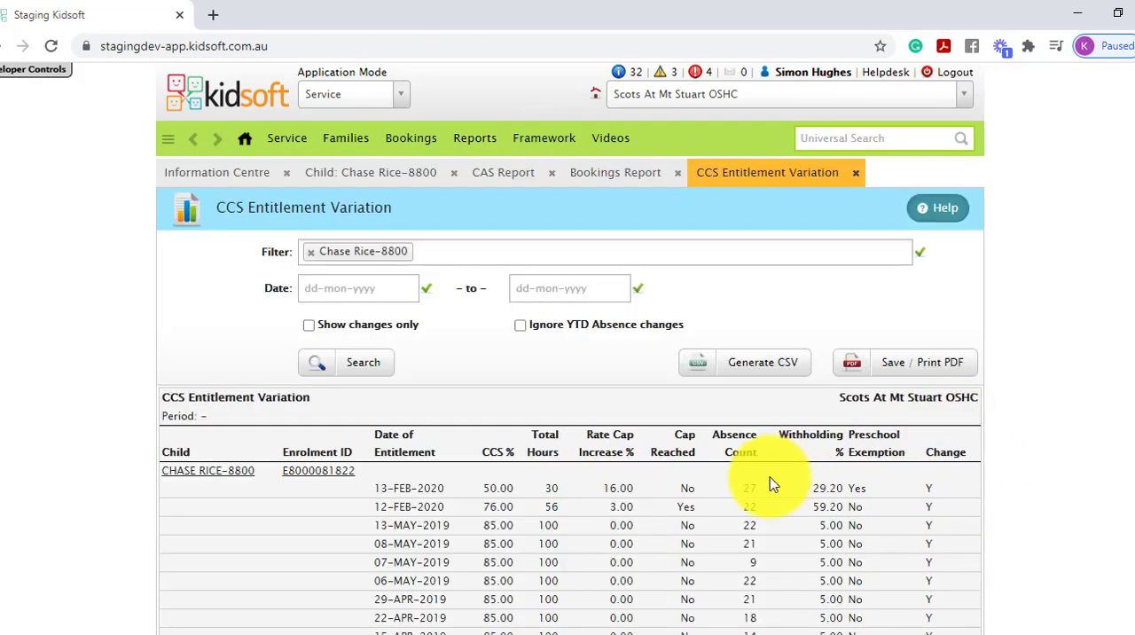
scroll("down", 3)
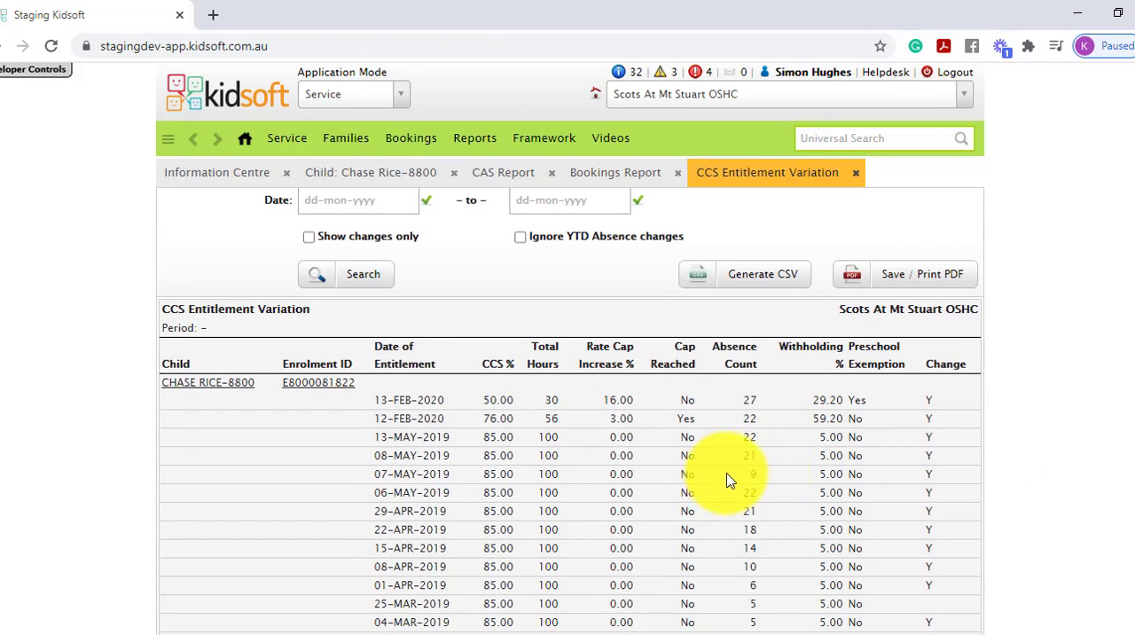
mouse_move(722, 467)
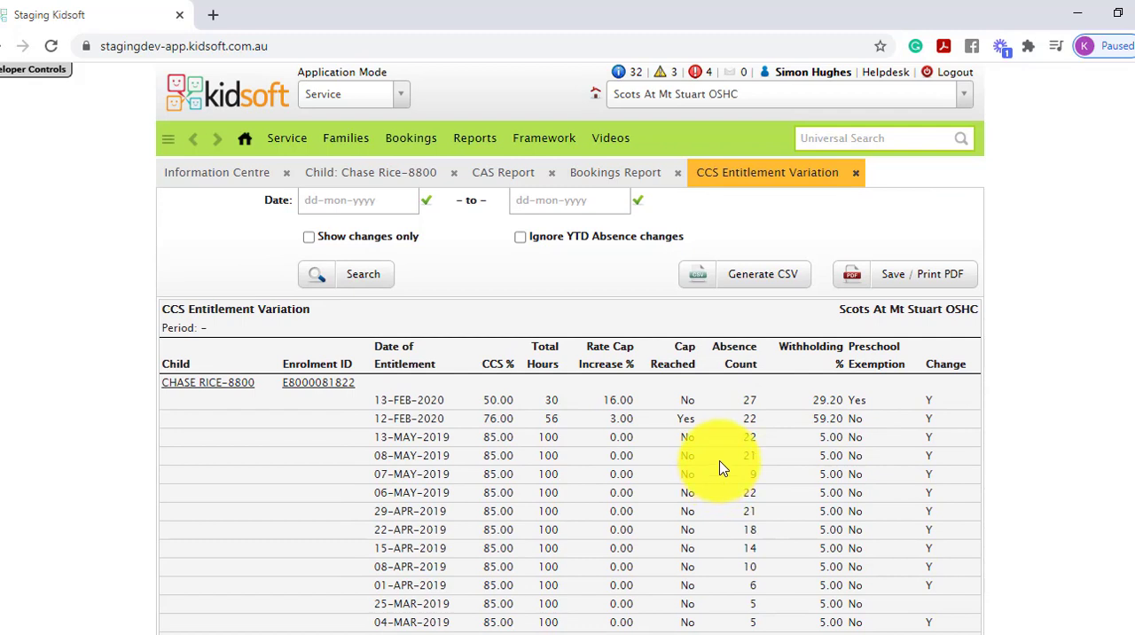
mouse_move(701, 433)
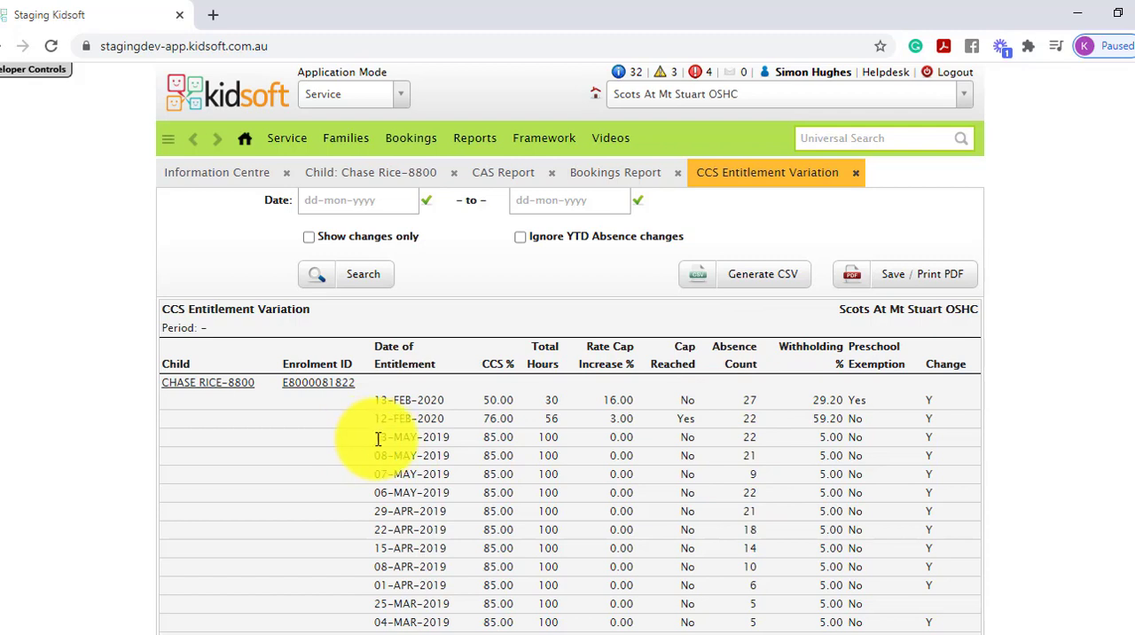
mouse_move(470, 448)
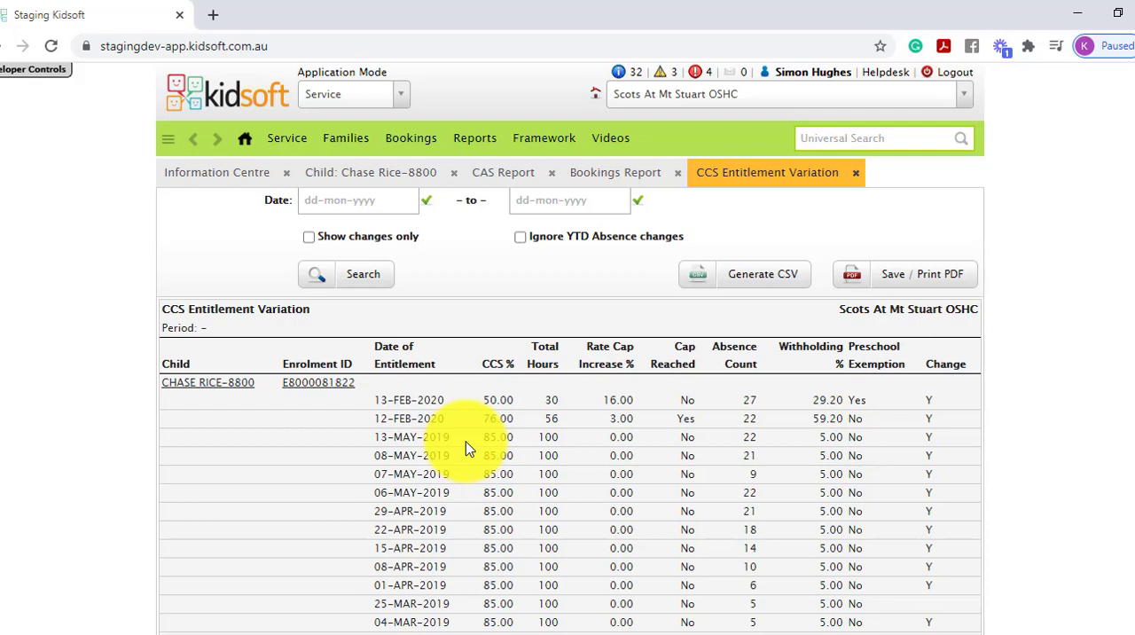
left_click(318, 383)
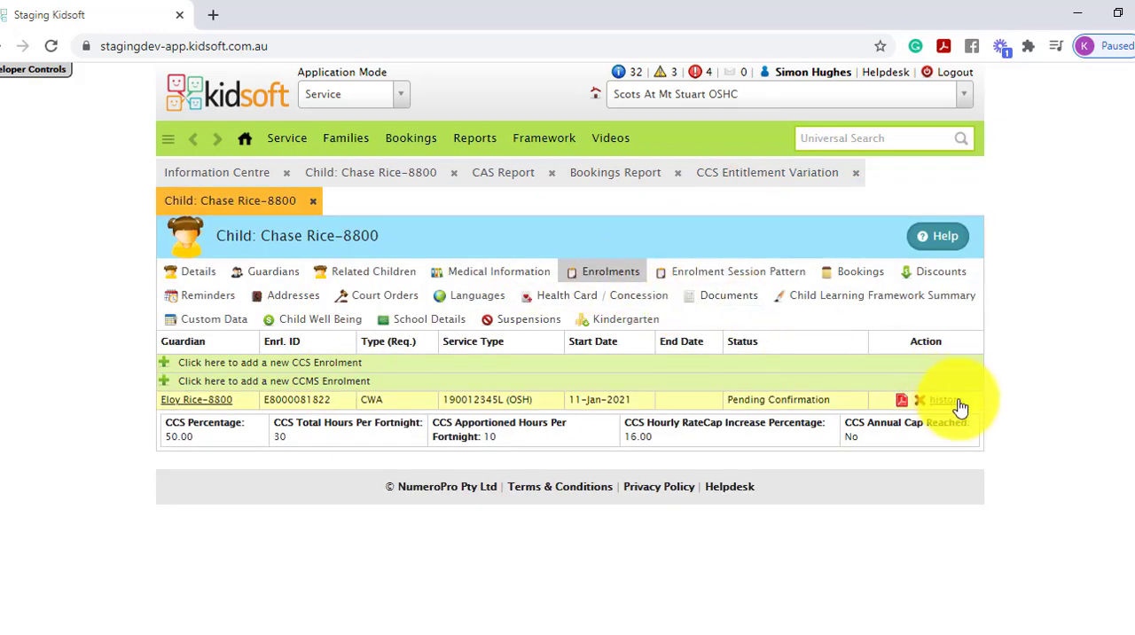
left_click(942, 399)
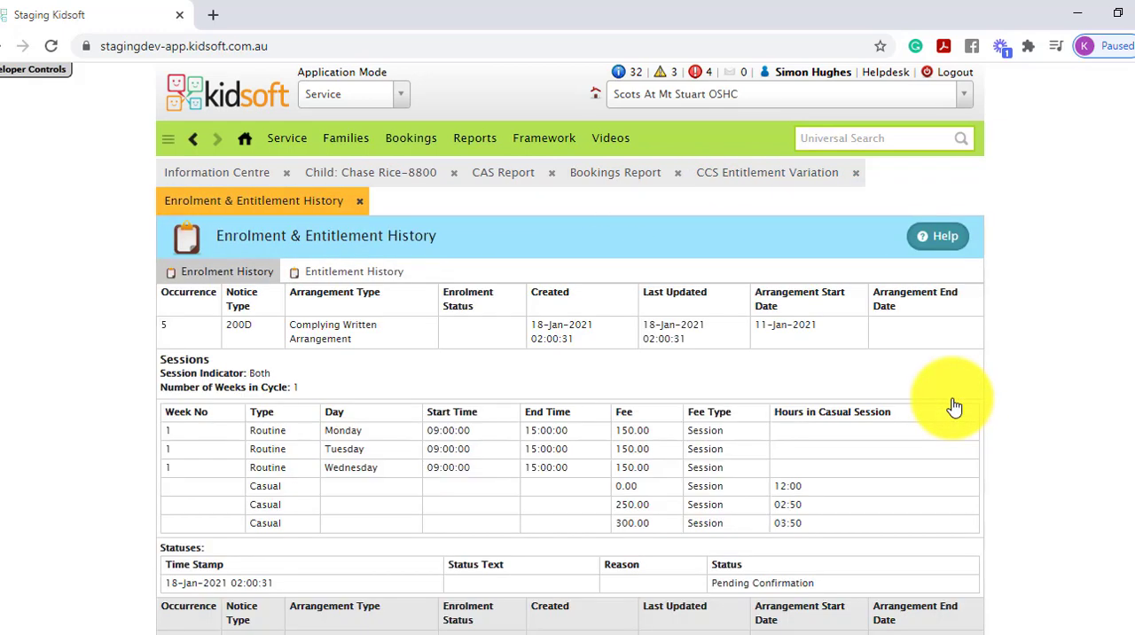
mouse_move(353, 271)
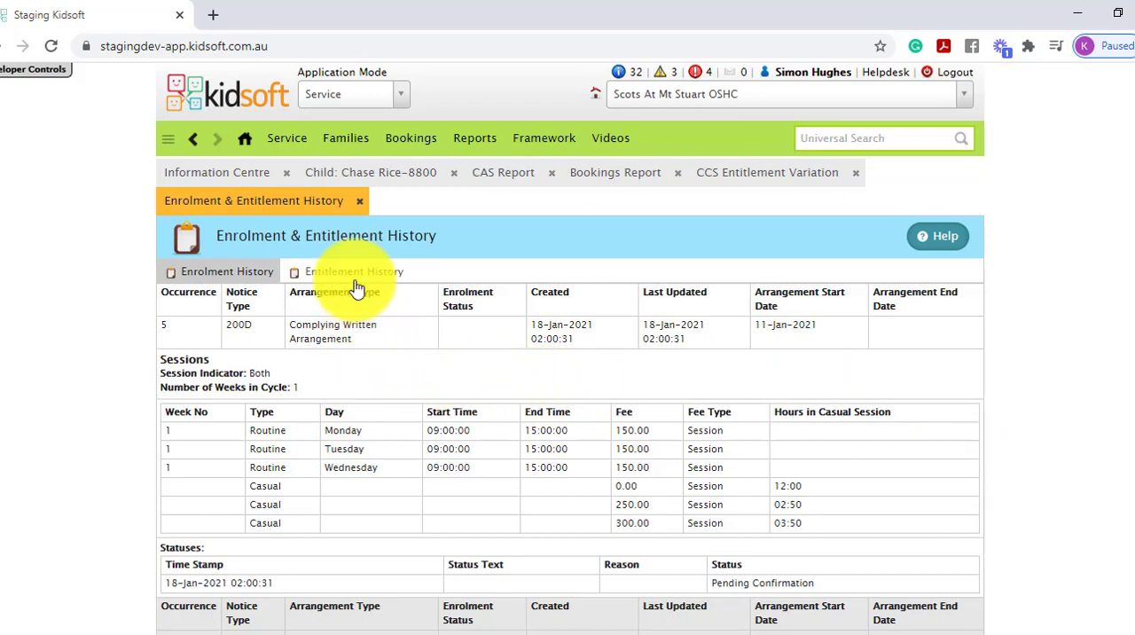
left_click(353, 271)
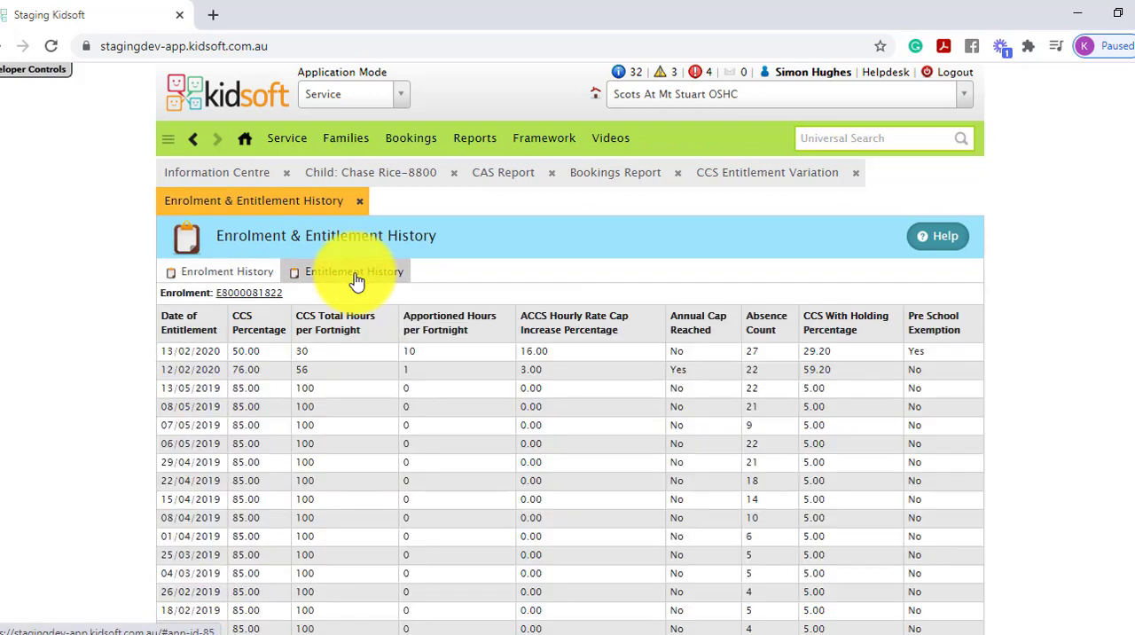
mouse_move(765, 374)
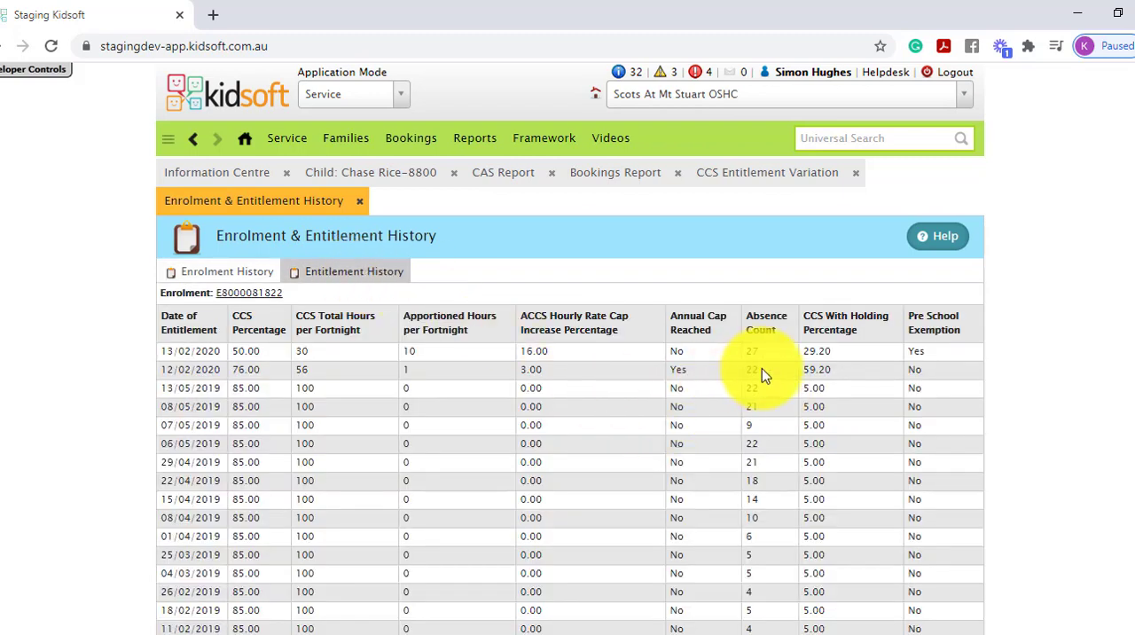
mouse_move(770, 385)
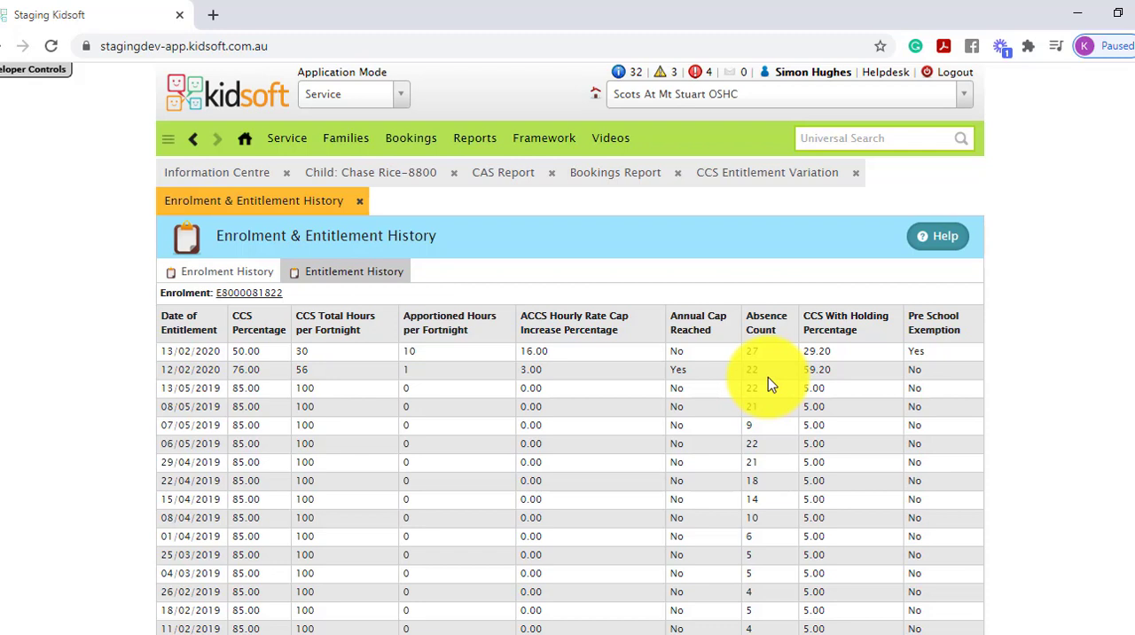
mouse_move(696, 249)
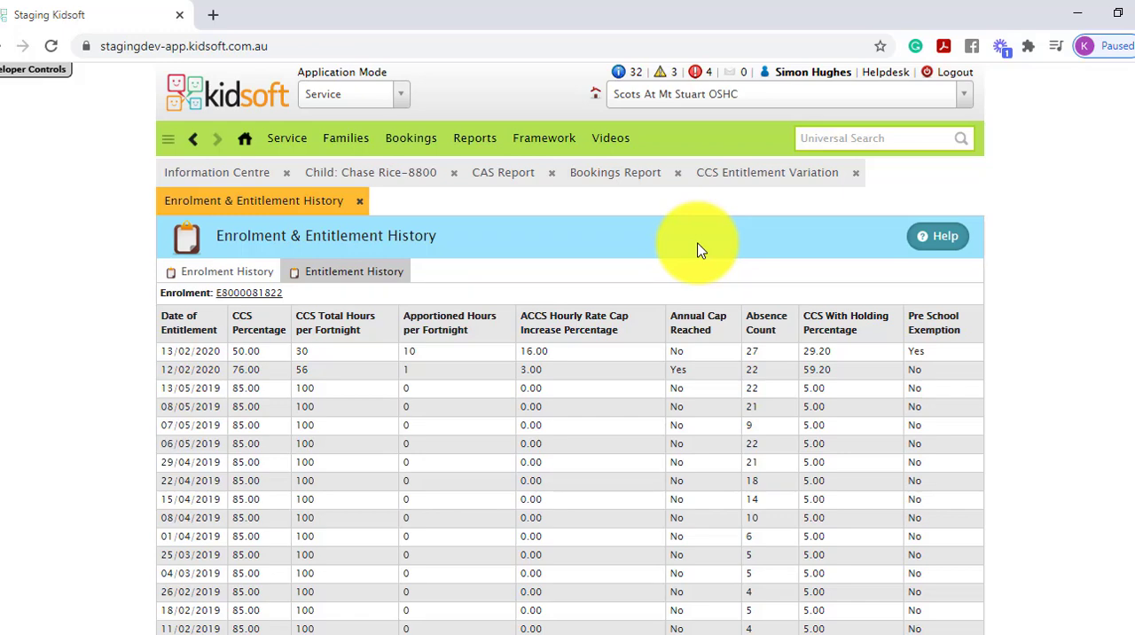
mouse_move(694, 249)
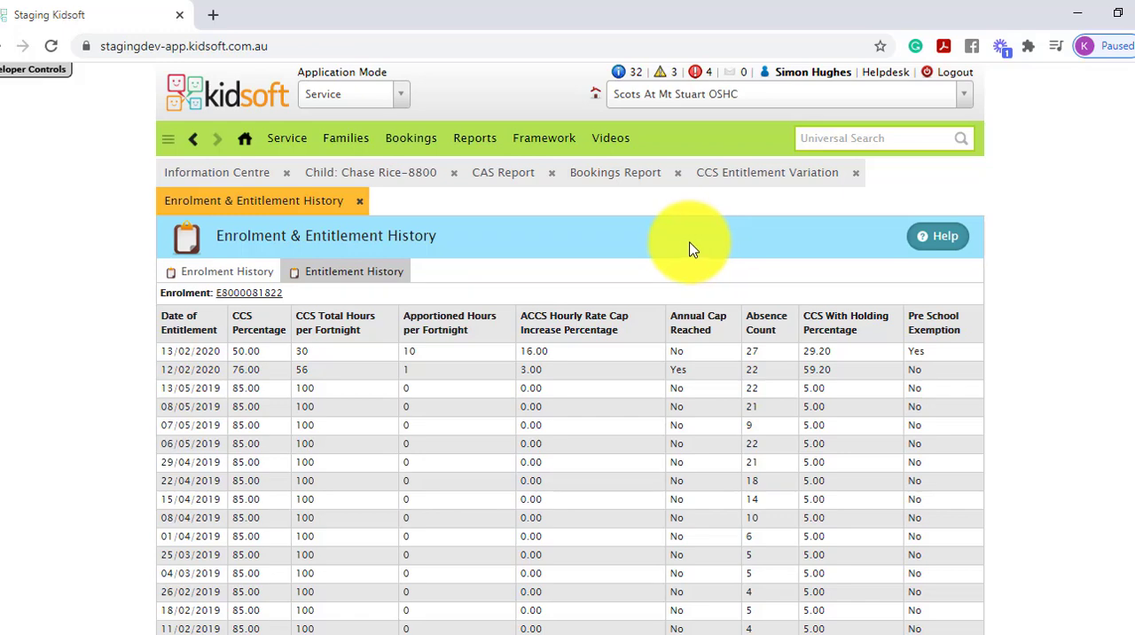
left_click(363, 172)
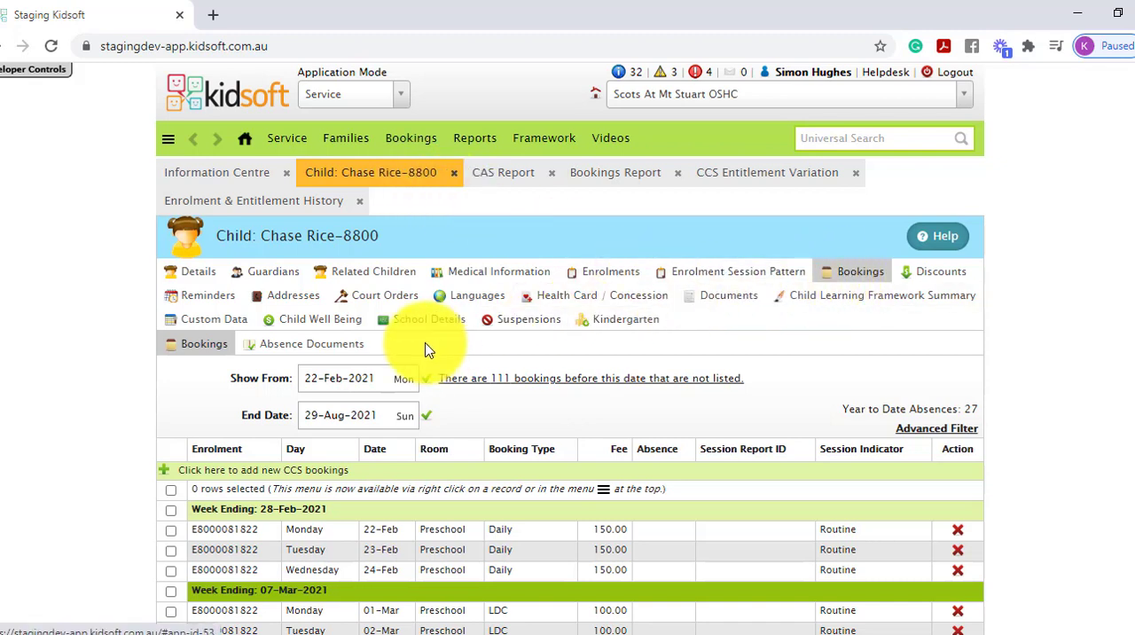
left_click(312, 343)
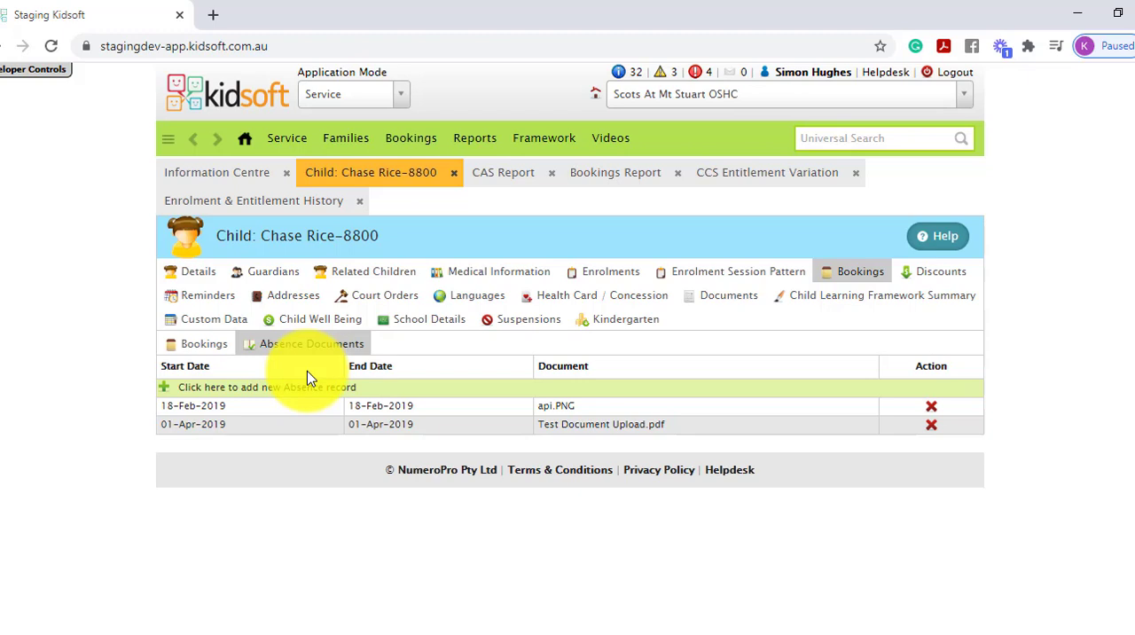
left_click(216, 172)
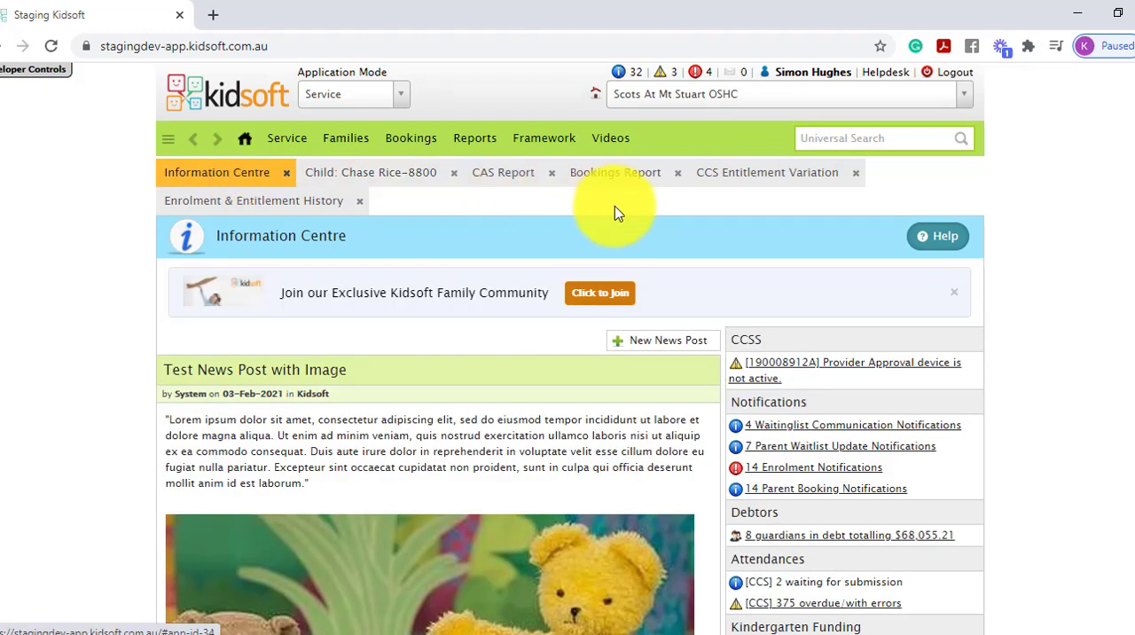